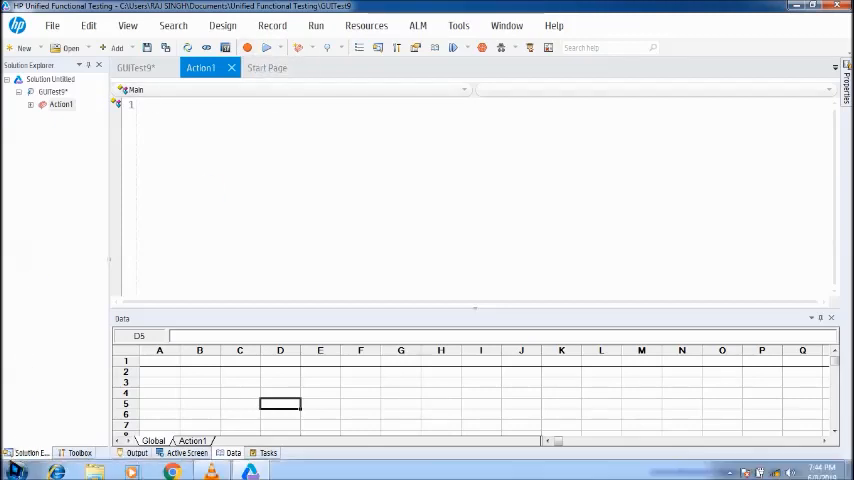
Step: Launch the MyFlight GUI sample application from the Windows programs list
{"action": "left_click", "coordinate": [16, 468]}
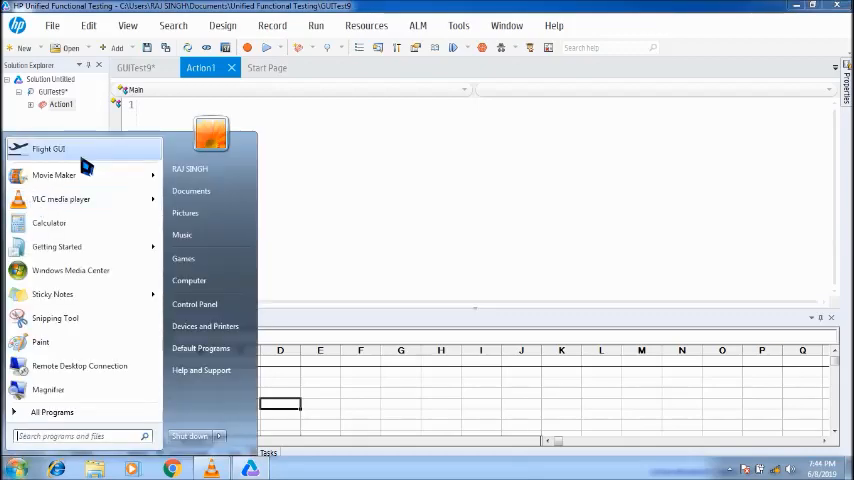
{"action": "left_click", "coordinate": [48, 148]}
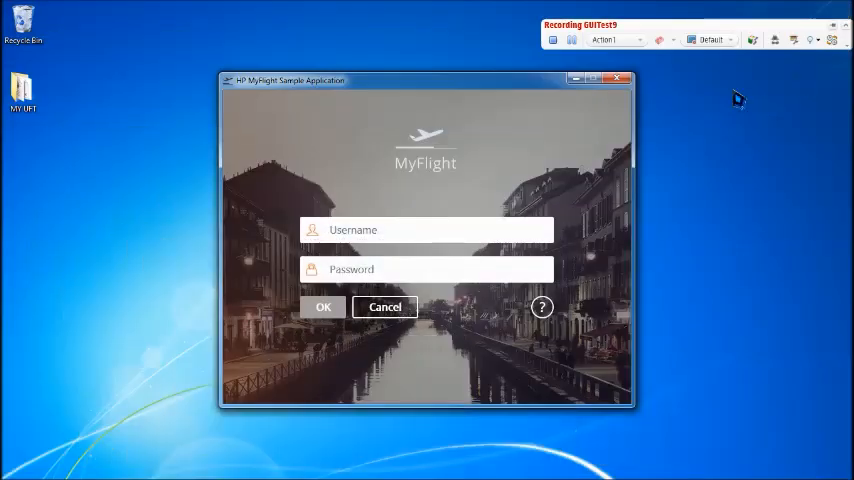
Step: Log into MyFlight as user john to reach the flight booking screen
{"action": "left_click", "coordinate": [424, 230]}
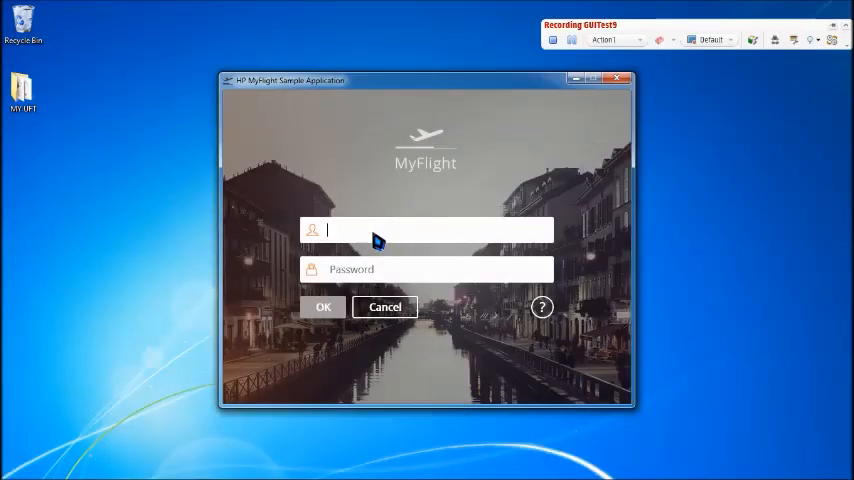
{"action": "type", "text": "john"}
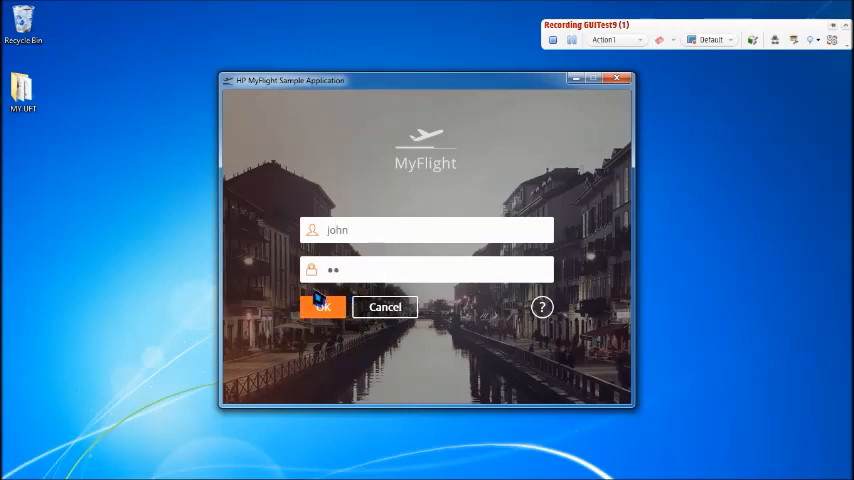
{"action": "left_click", "coordinate": [322, 308]}
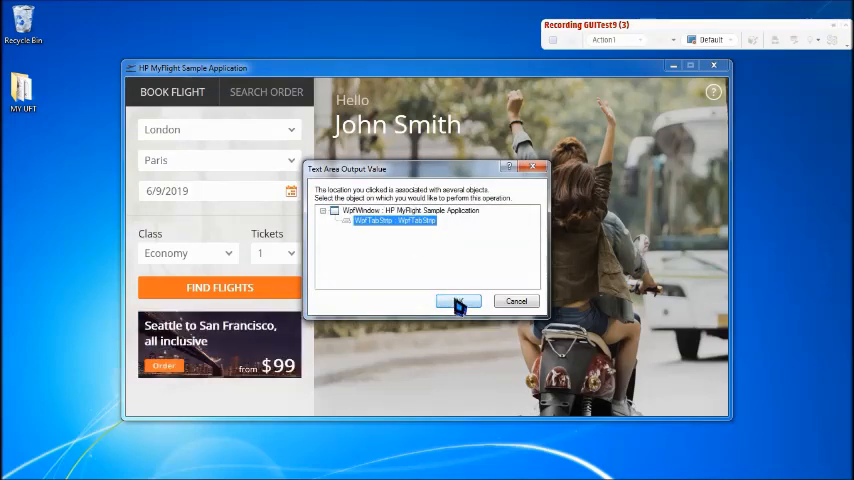
Step: Confirm WpfTabStrip as the checkpoint object and store its output in Global column my_data
{"action": "left_click", "coordinate": [460, 300]}
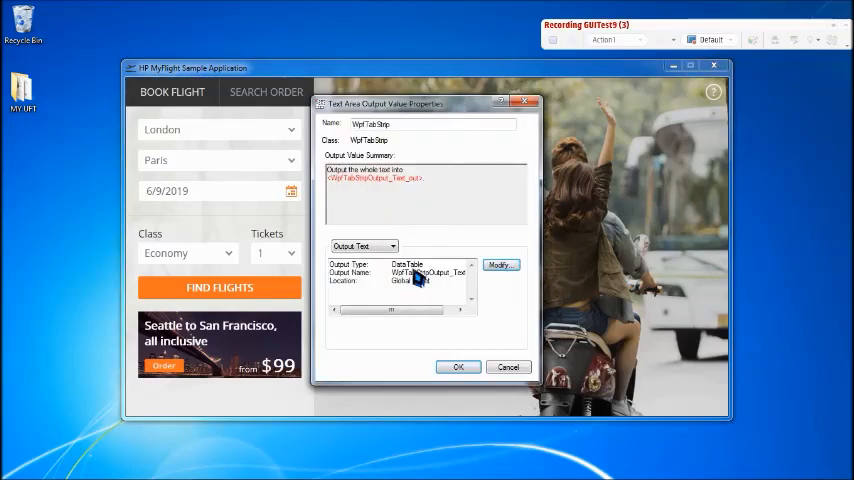
{"action": "left_click", "coordinate": [500, 264]}
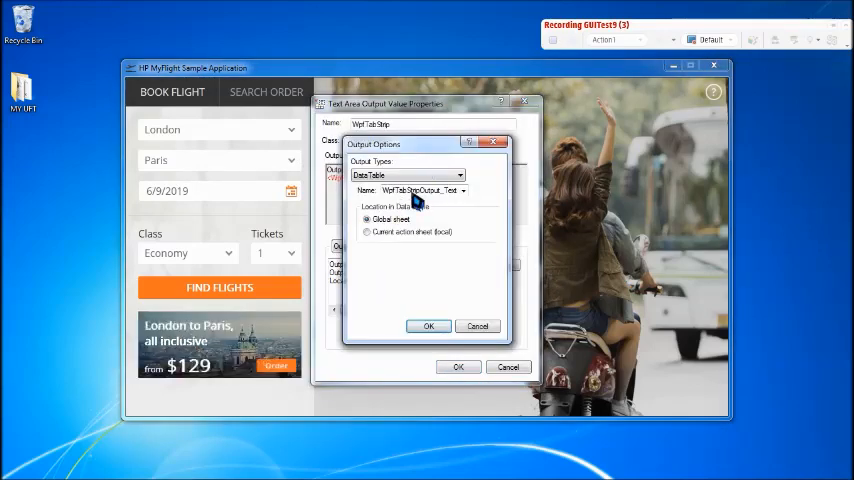
{"action": "type", "text": "m"}
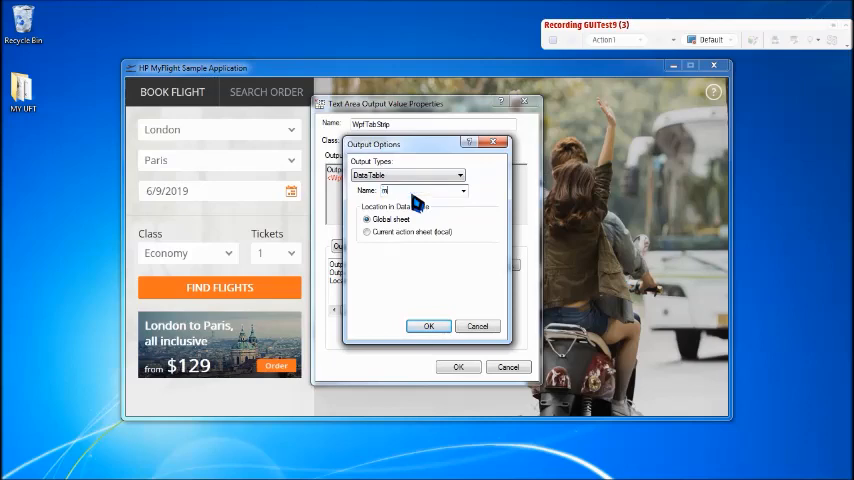
{"action": "type", "text": "y_data"}
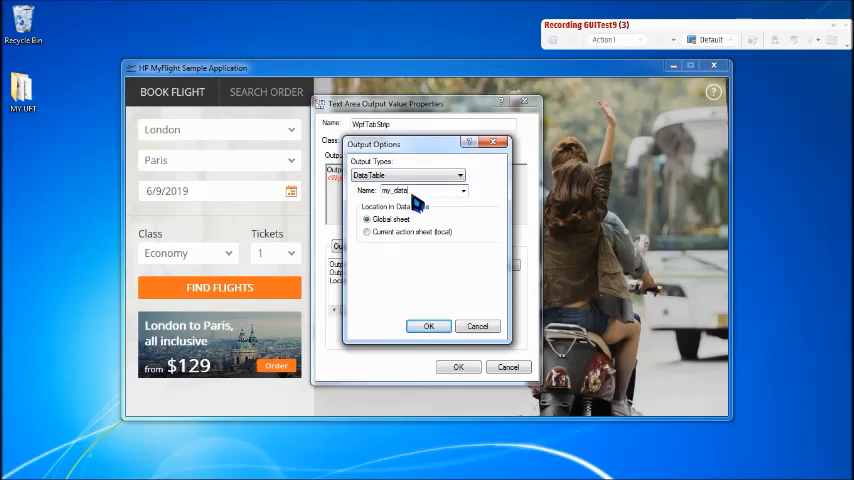
{"action": "left_click", "coordinate": [428, 326]}
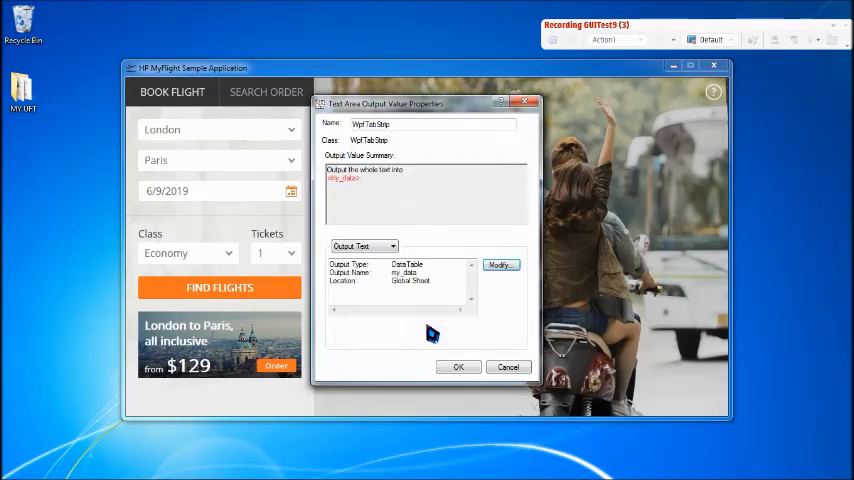
{"action": "left_click", "coordinate": [458, 366]}
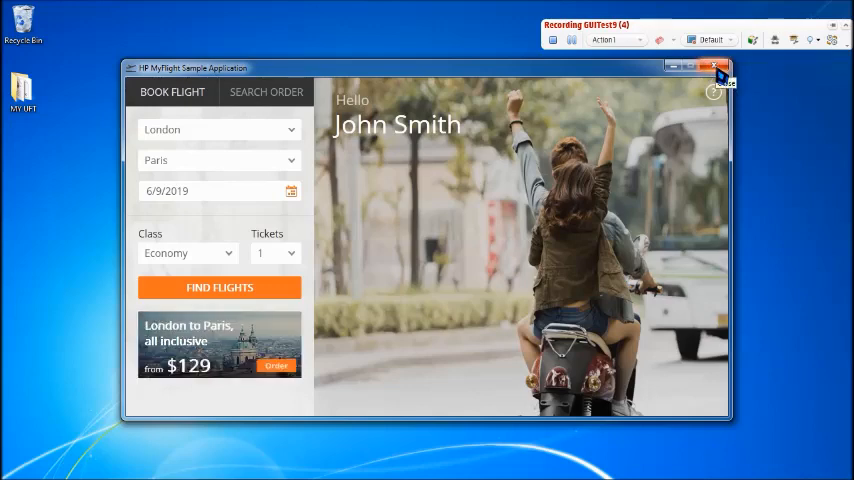
Step: Close MyFlight to stop recording and select the Output CheckPoint("WpfTabStrip") statement
{"action": "left_click", "coordinate": [720, 66]}
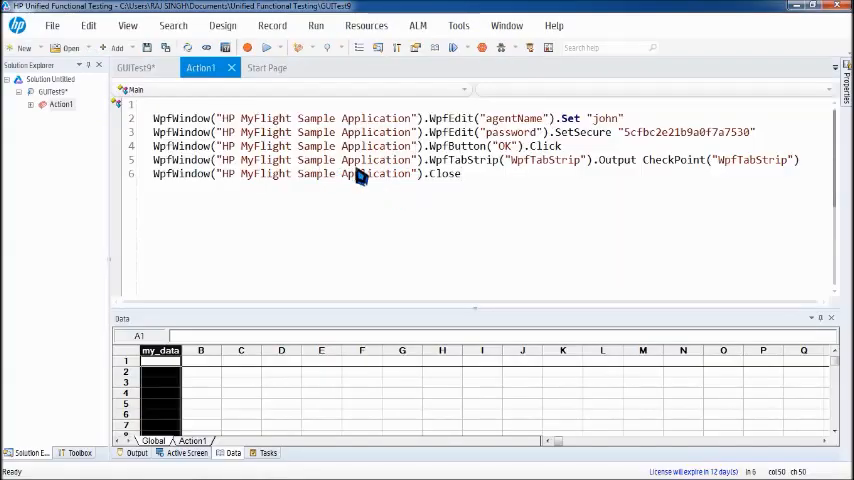
{"action": "double_click", "coordinate": [616, 160]}
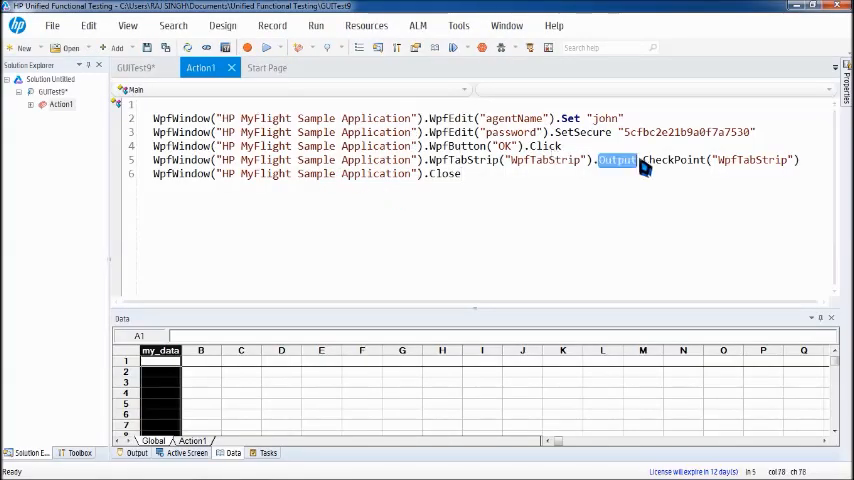
{"action": "left_click_drag", "start_coordinate": [640, 160], "coordinate": [790, 160]}
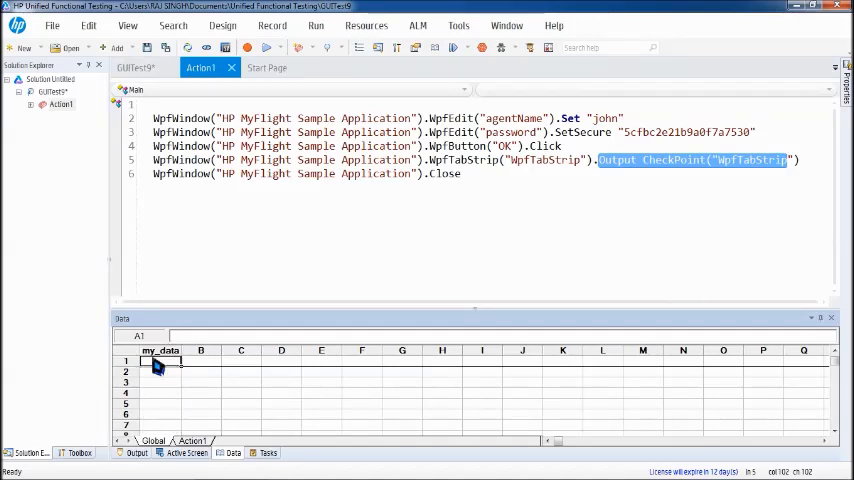
{"action": "mouse_move", "coordinate": [250, 324]}
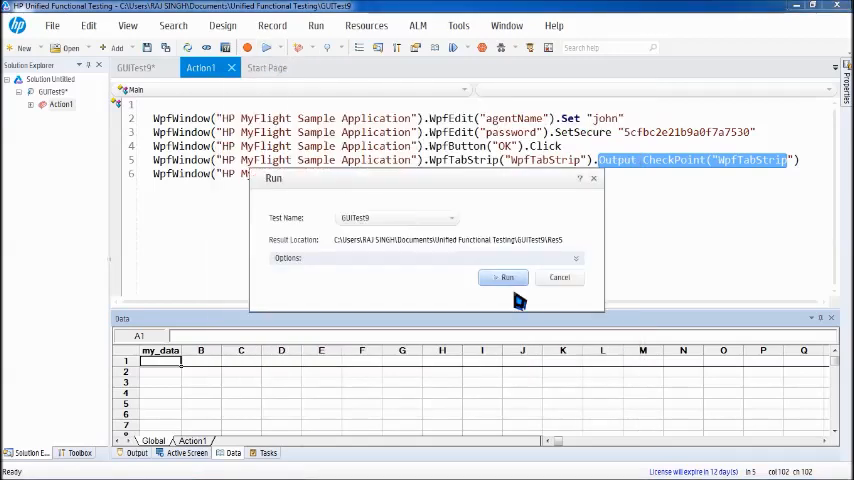
Step: Run GUIToolTest so its results open in the Run Results Viewer
{"action": "left_click", "coordinate": [504, 276]}
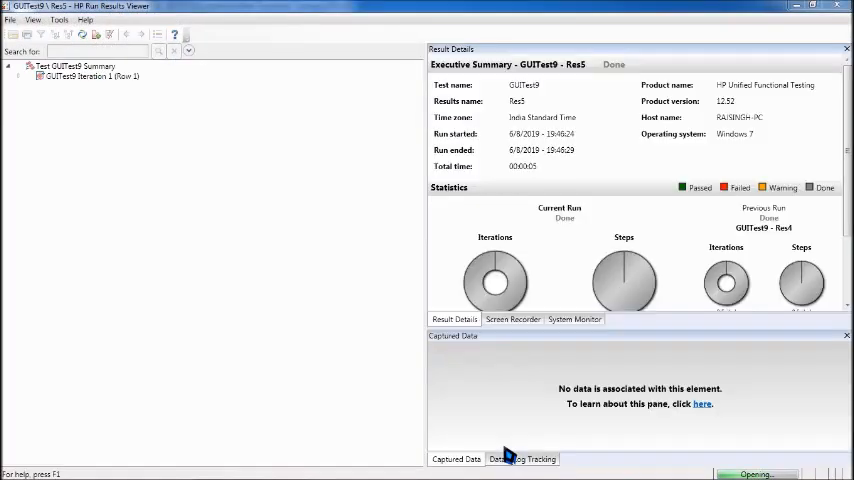
Step: Show the Data pane with the captured my_data value, Goodbye
{"action": "left_click", "coordinate": [496, 460]}
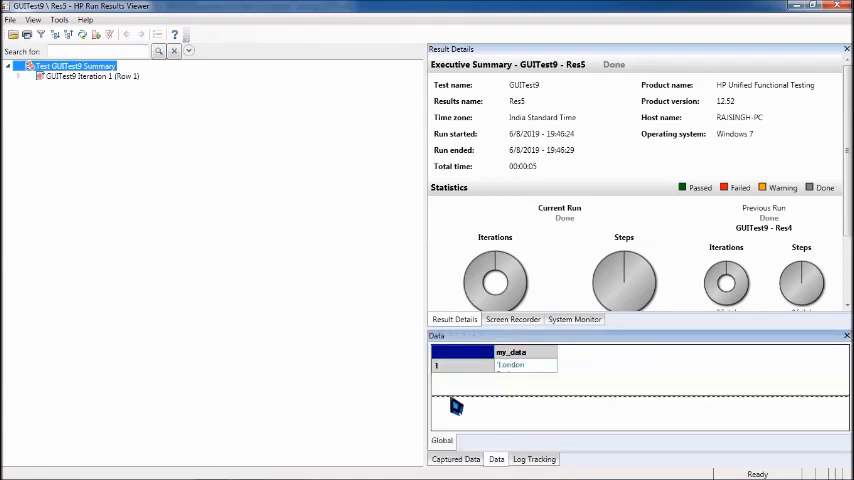
{"action": "mouse_move", "coordinate": [454, 432]}
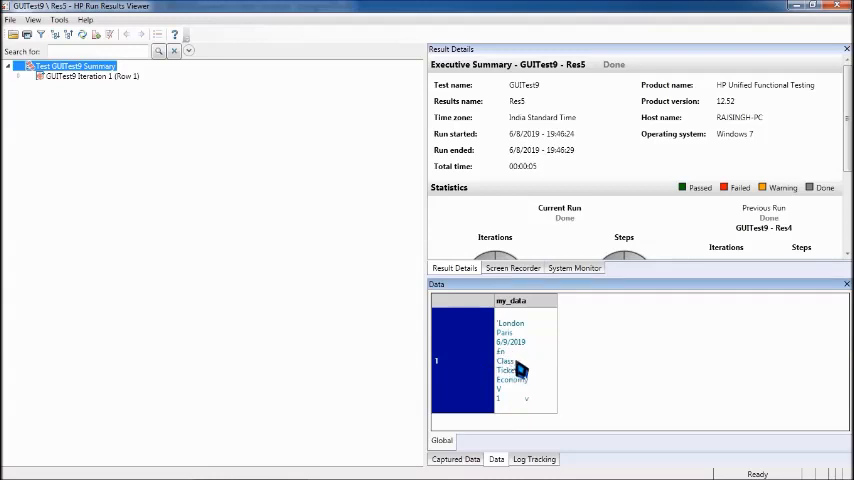
{"action": "mouse_move", "coordinate": [502, 412]}
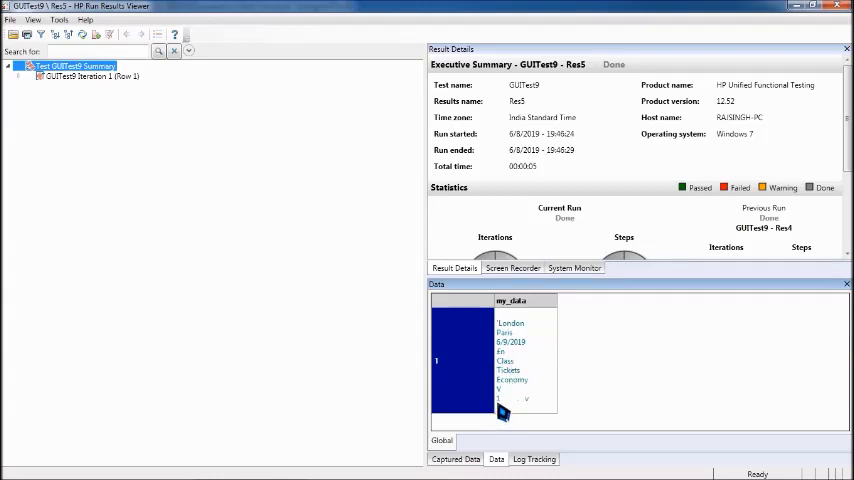